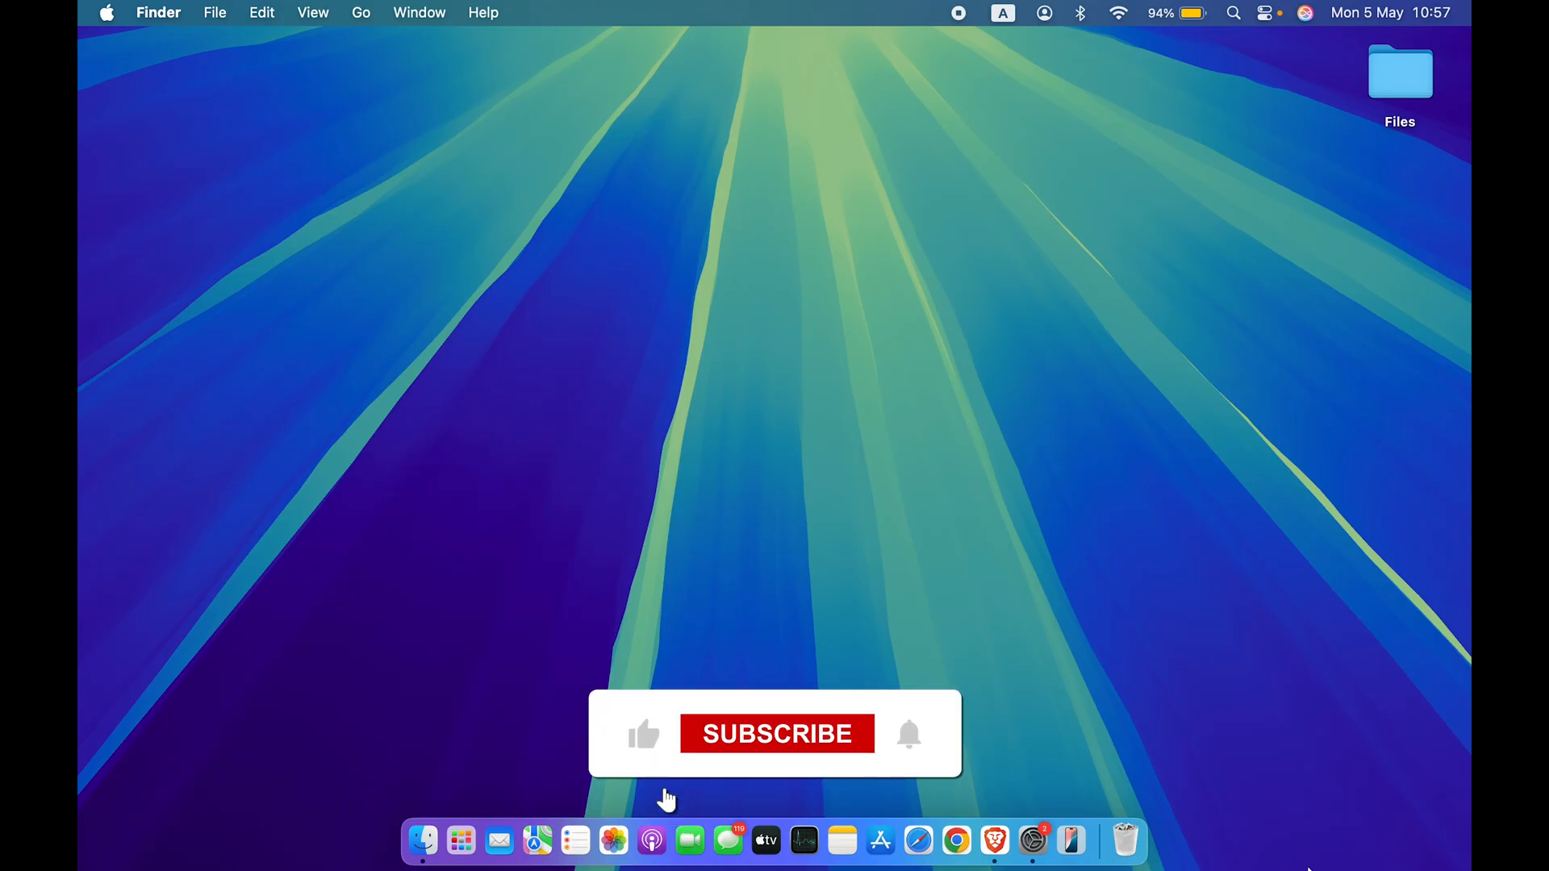
- Launch System Settings from the Dock and show the Sound pane
click(777, 734)
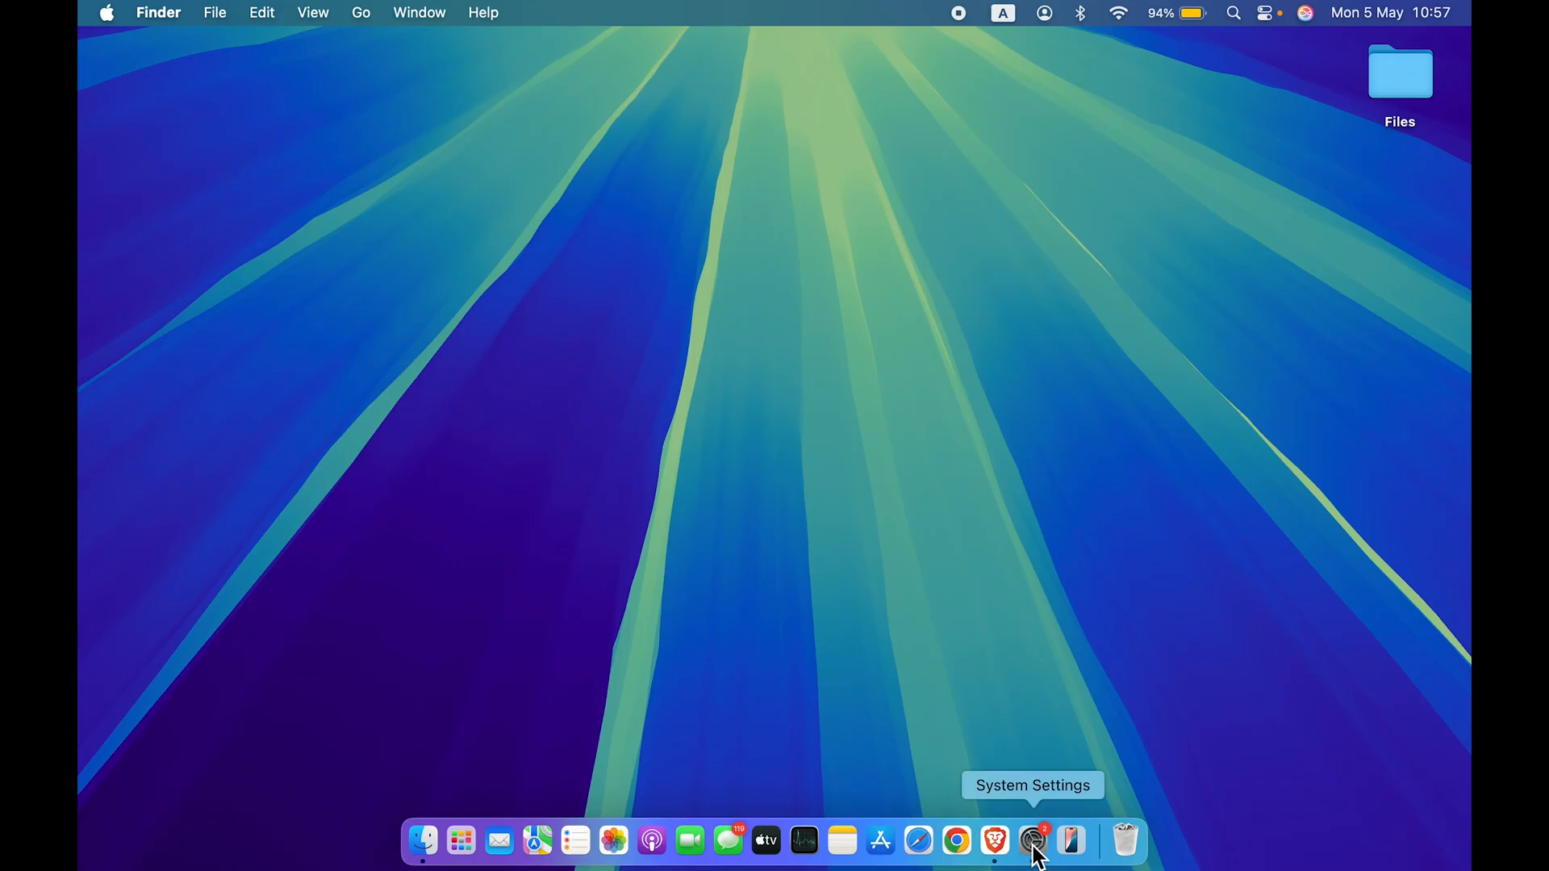
mouse_move(1042, 857)
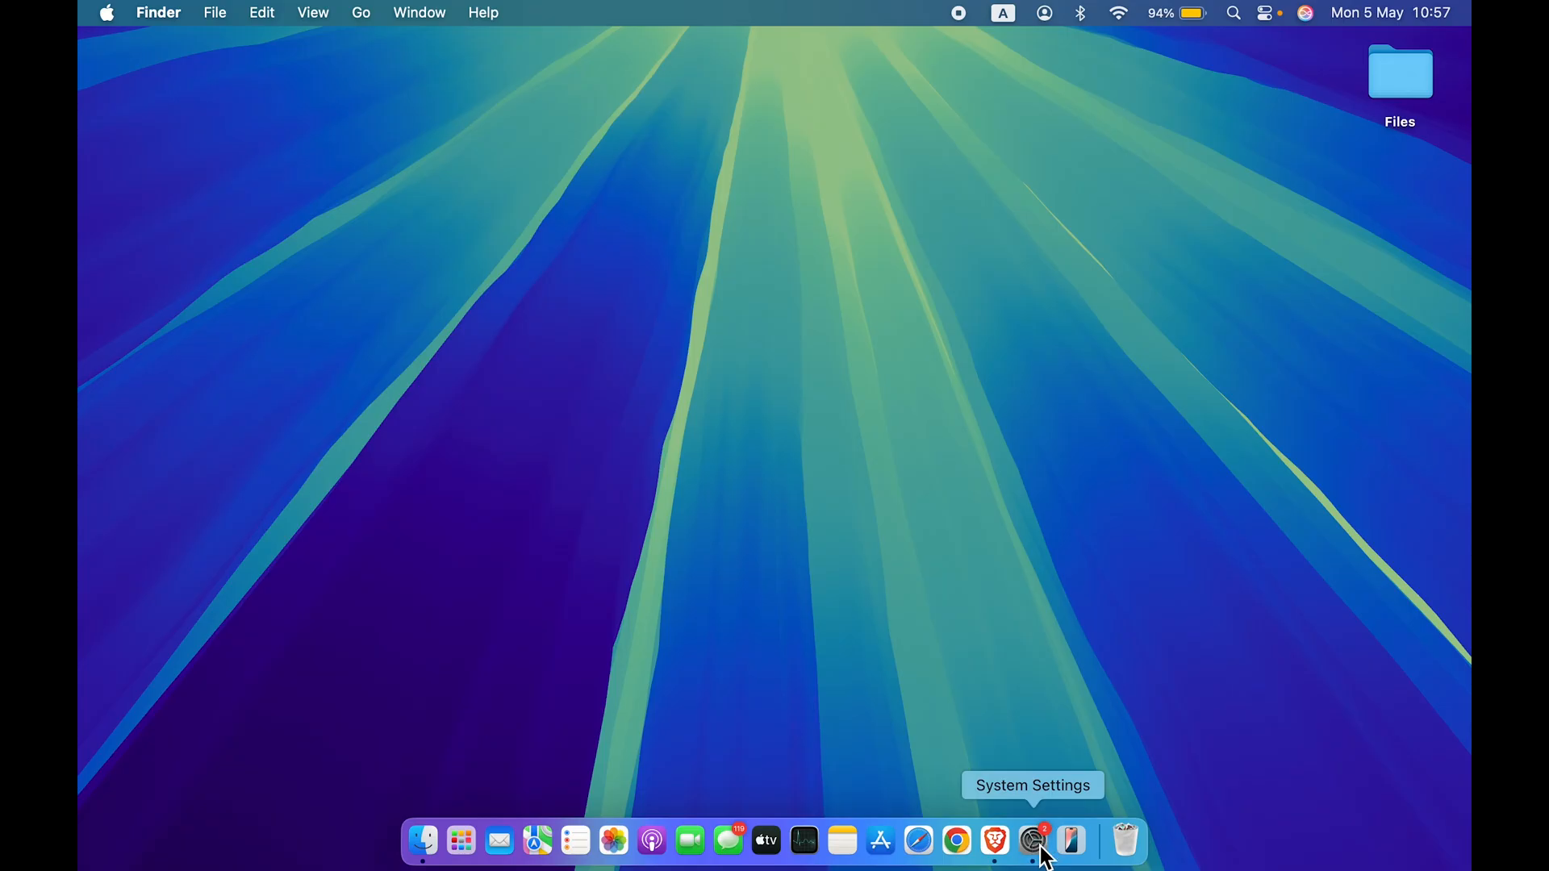
click(1033, 841)
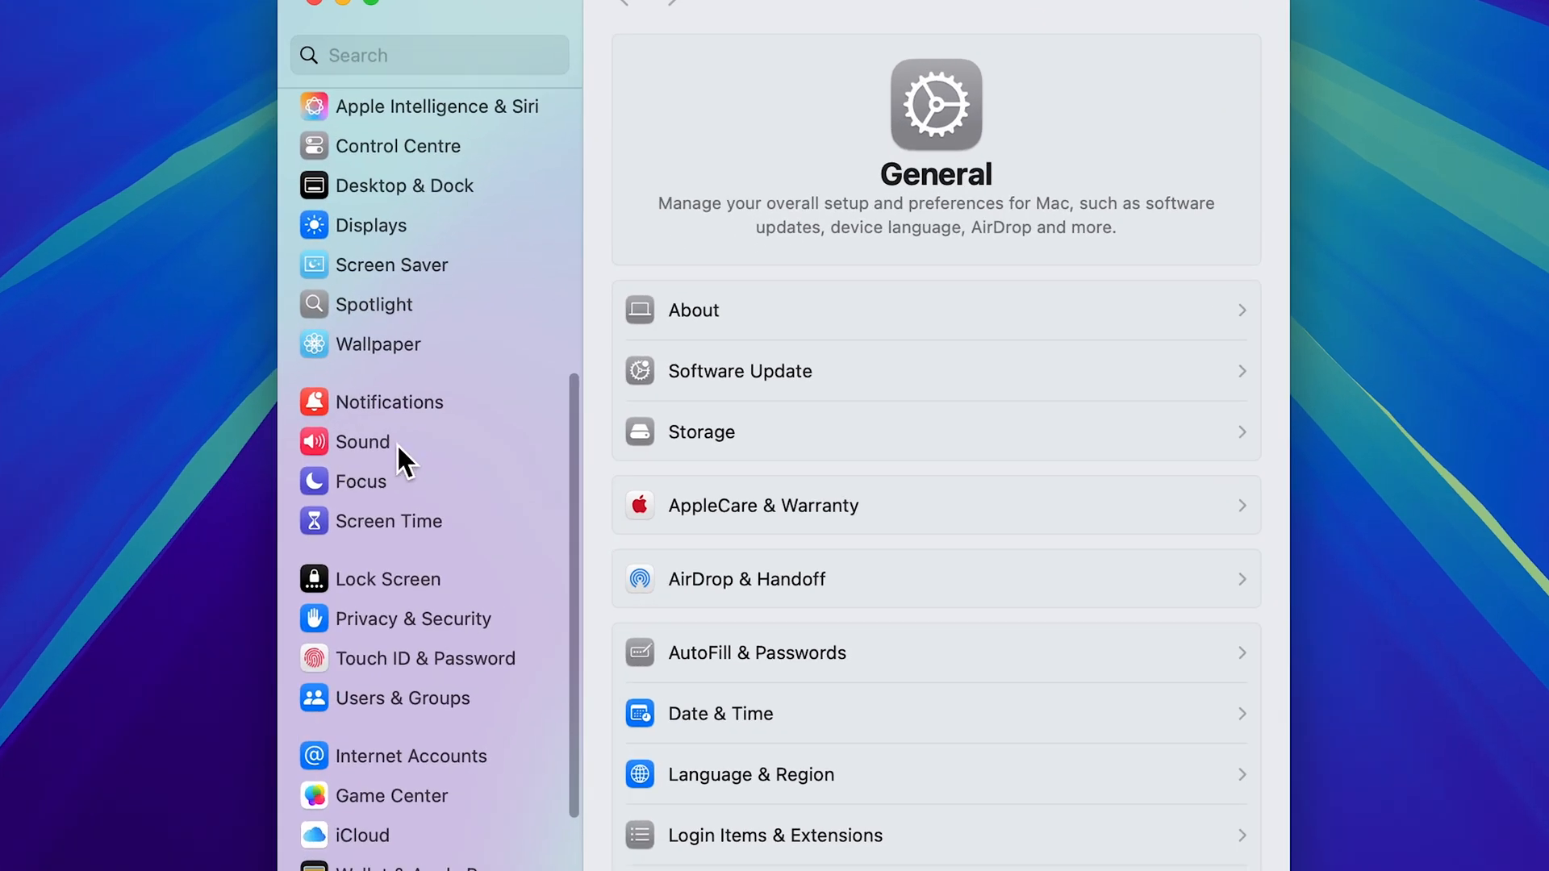
click(361, 442)
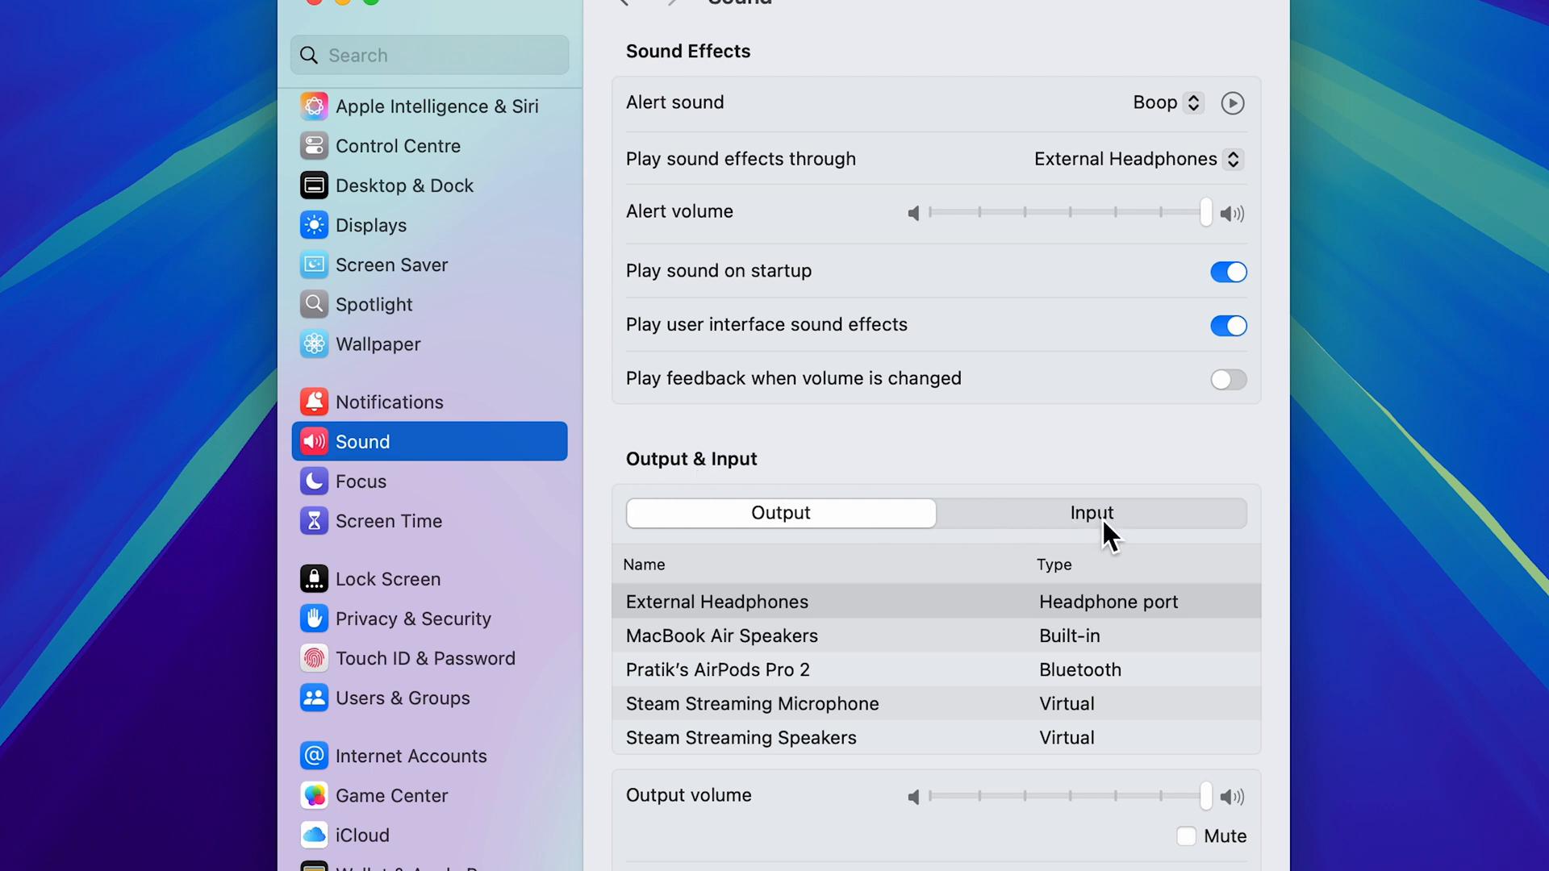
- Switch to the Input device list and choose External Microphone
click(1092, 513)
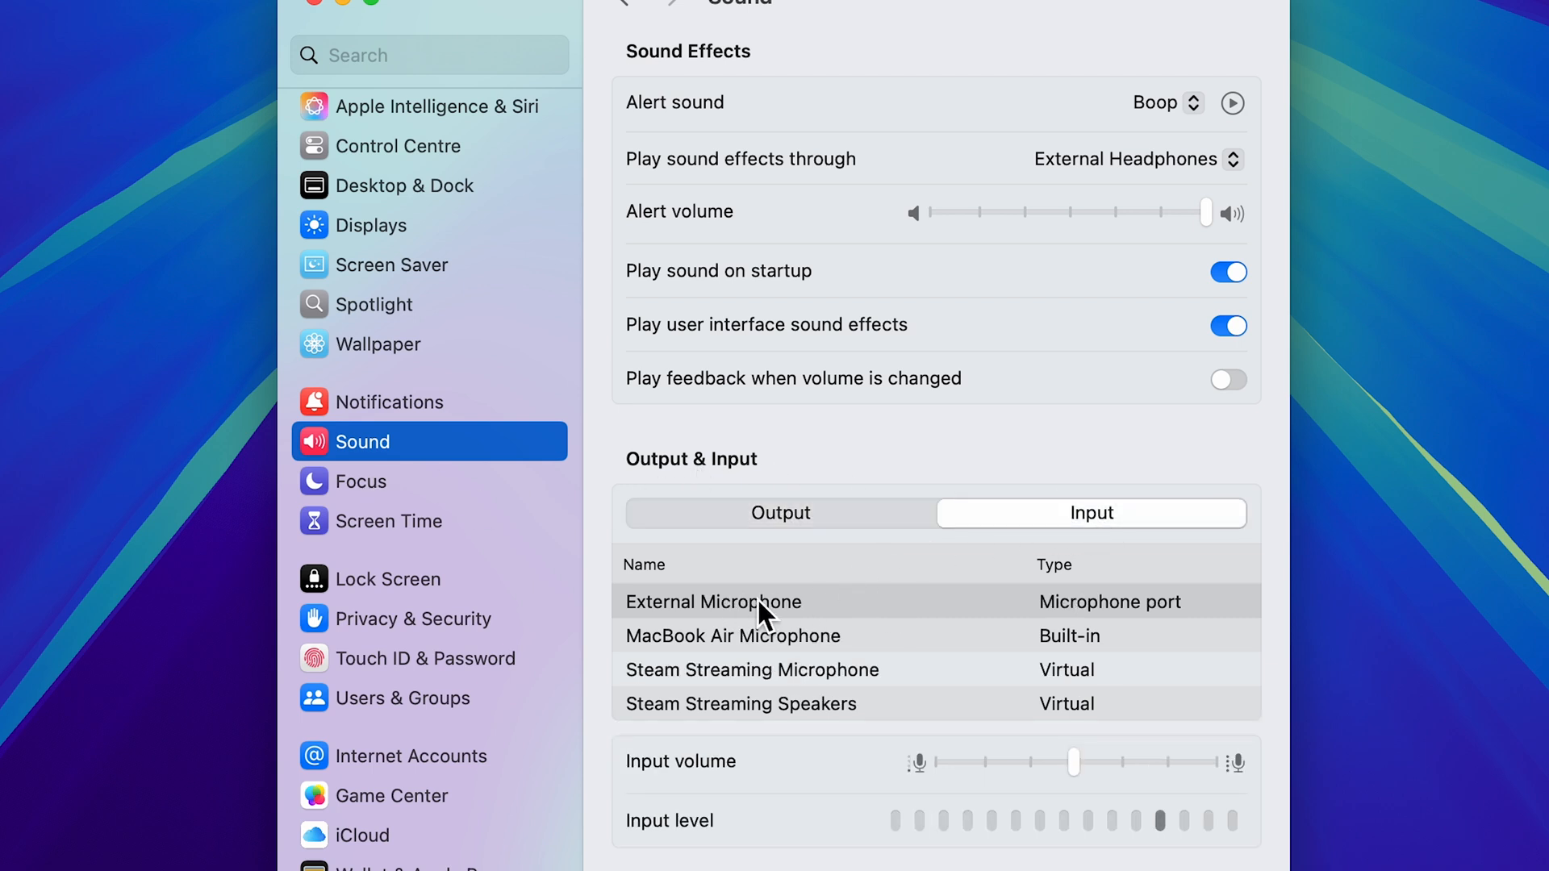
click(713, 602)
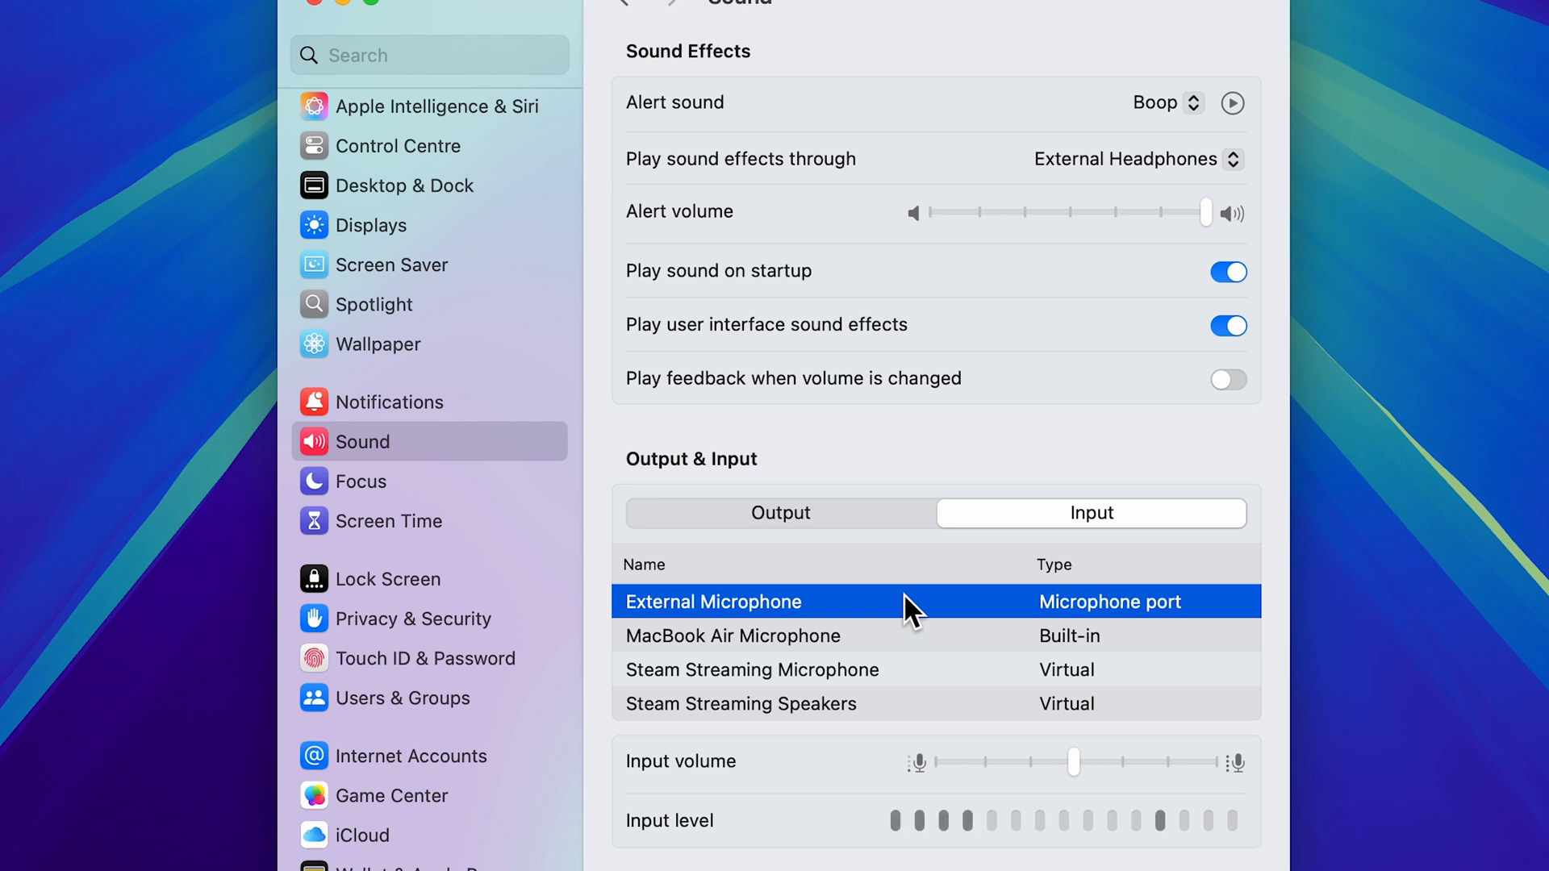
mouse_move(736, 656)
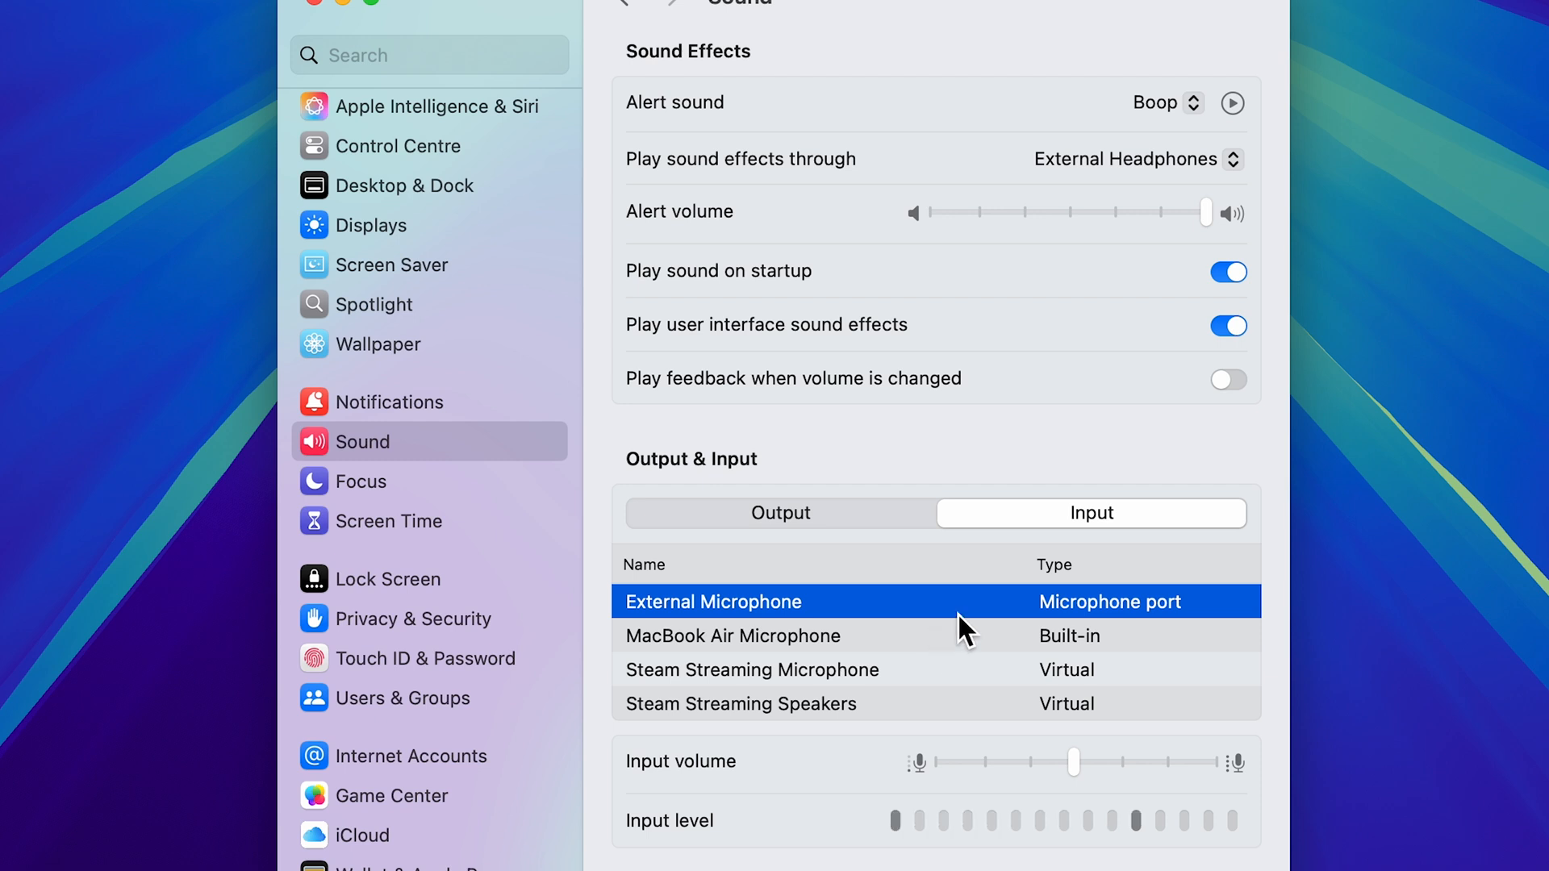
mouse_move(1012, 613)
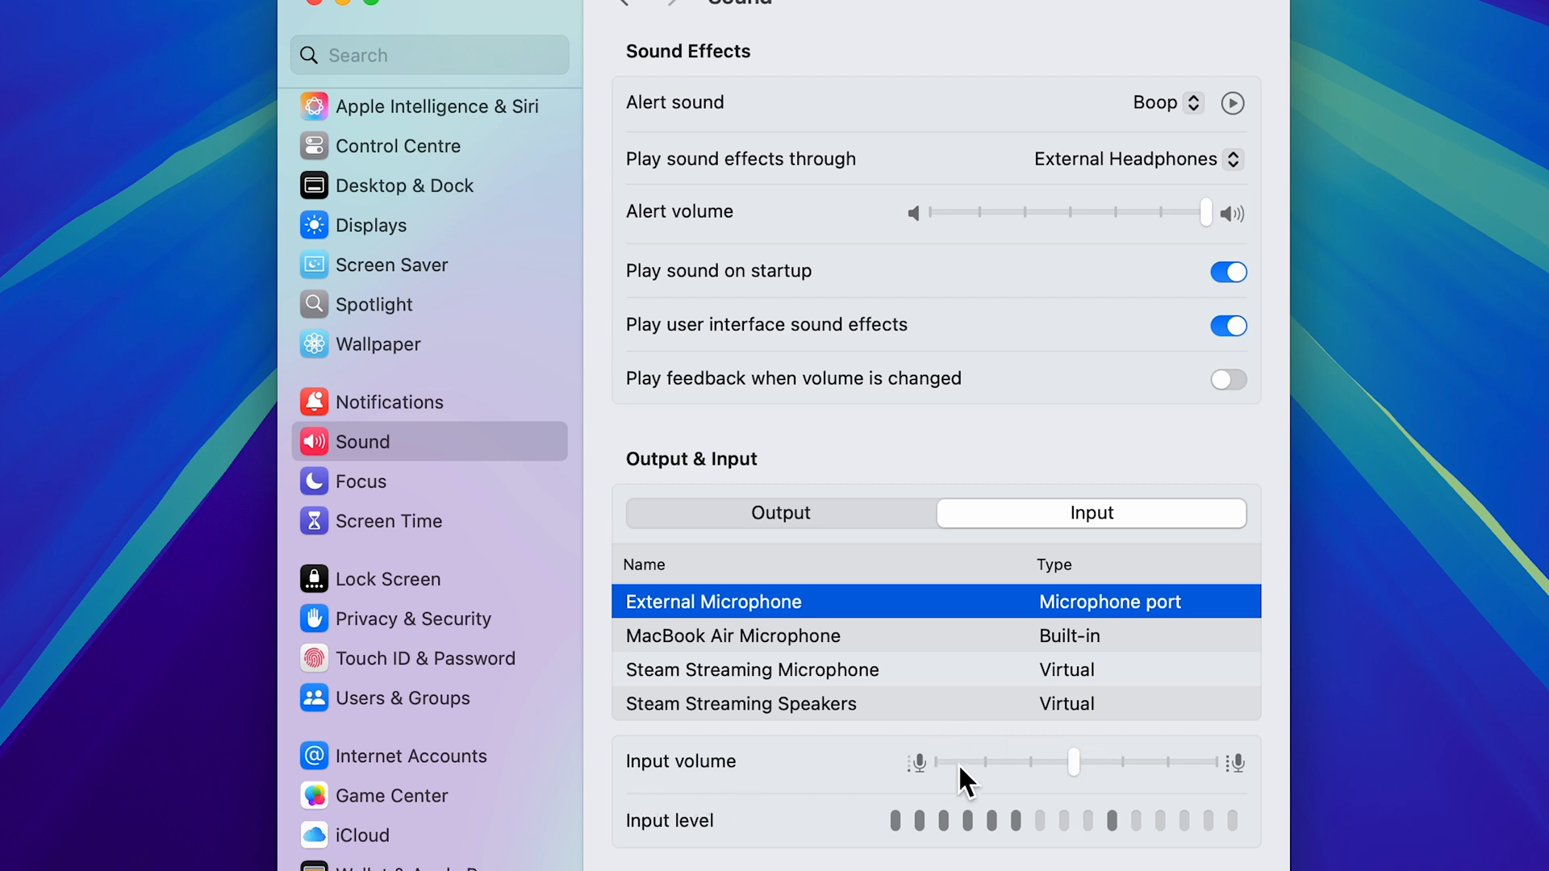
mouse_move(1112, 450)
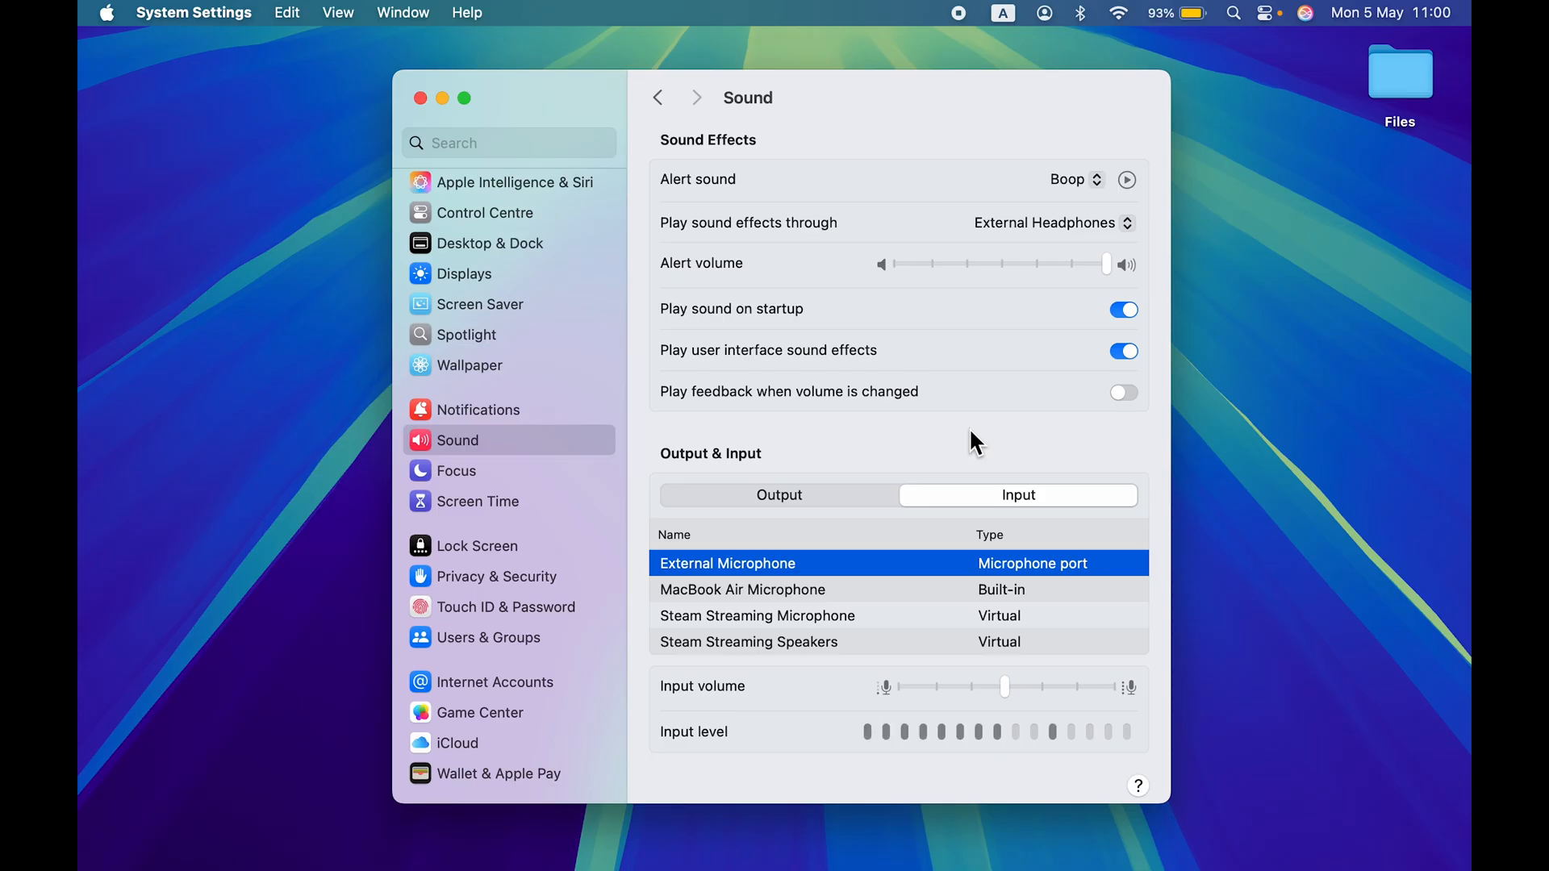
mouse_move(972, 107)
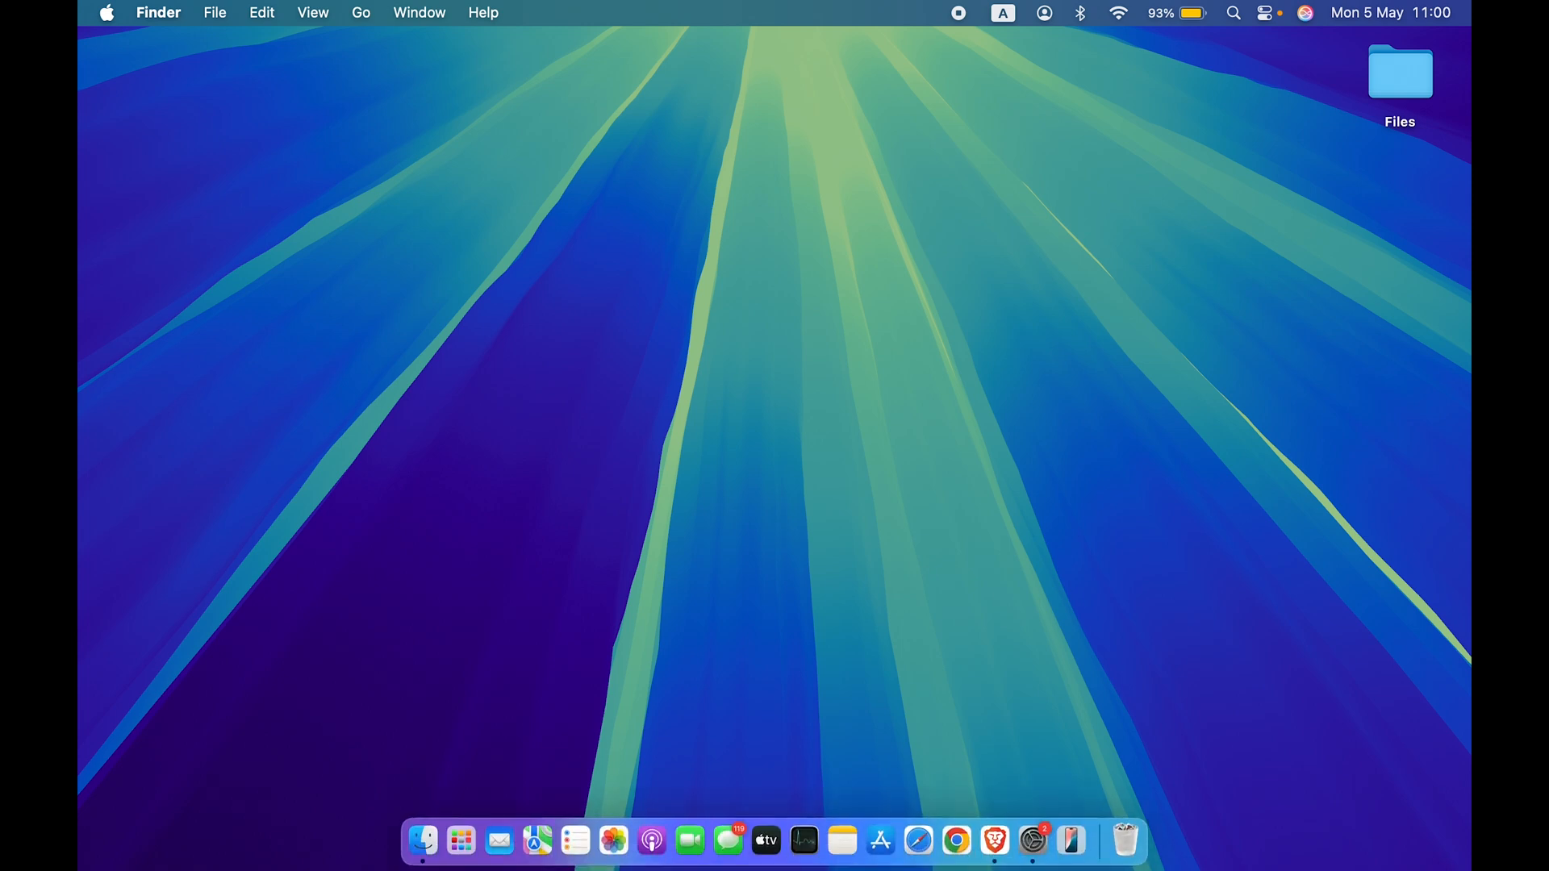
- Bring up the Screenshot toolbar with Cmd+Shift+5 and show its Options list
key(cmd+shift+5)
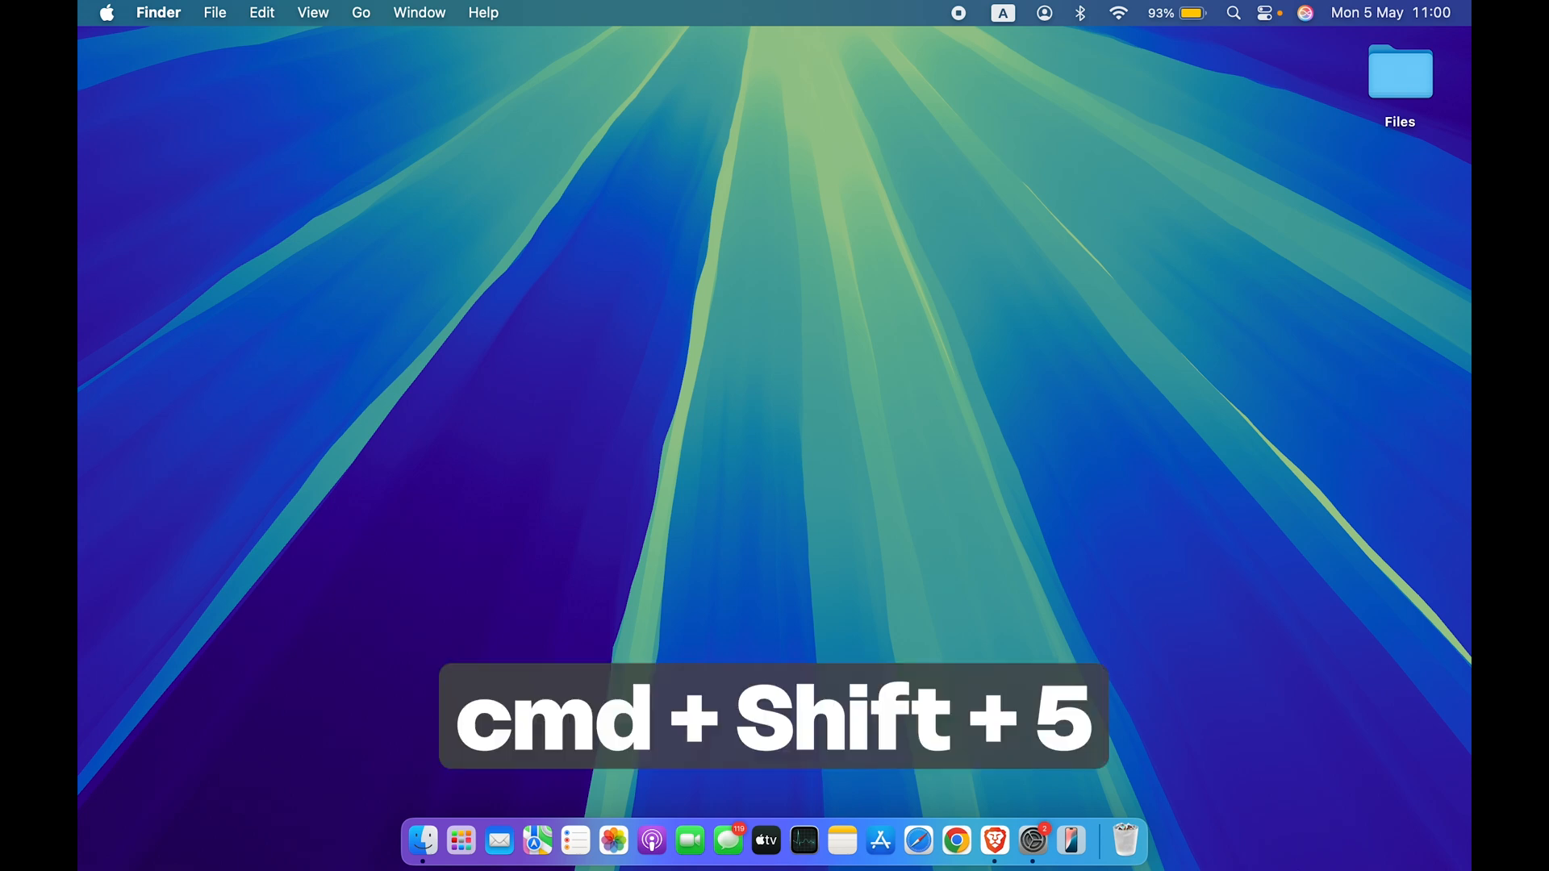
key(cmd+shift+5)
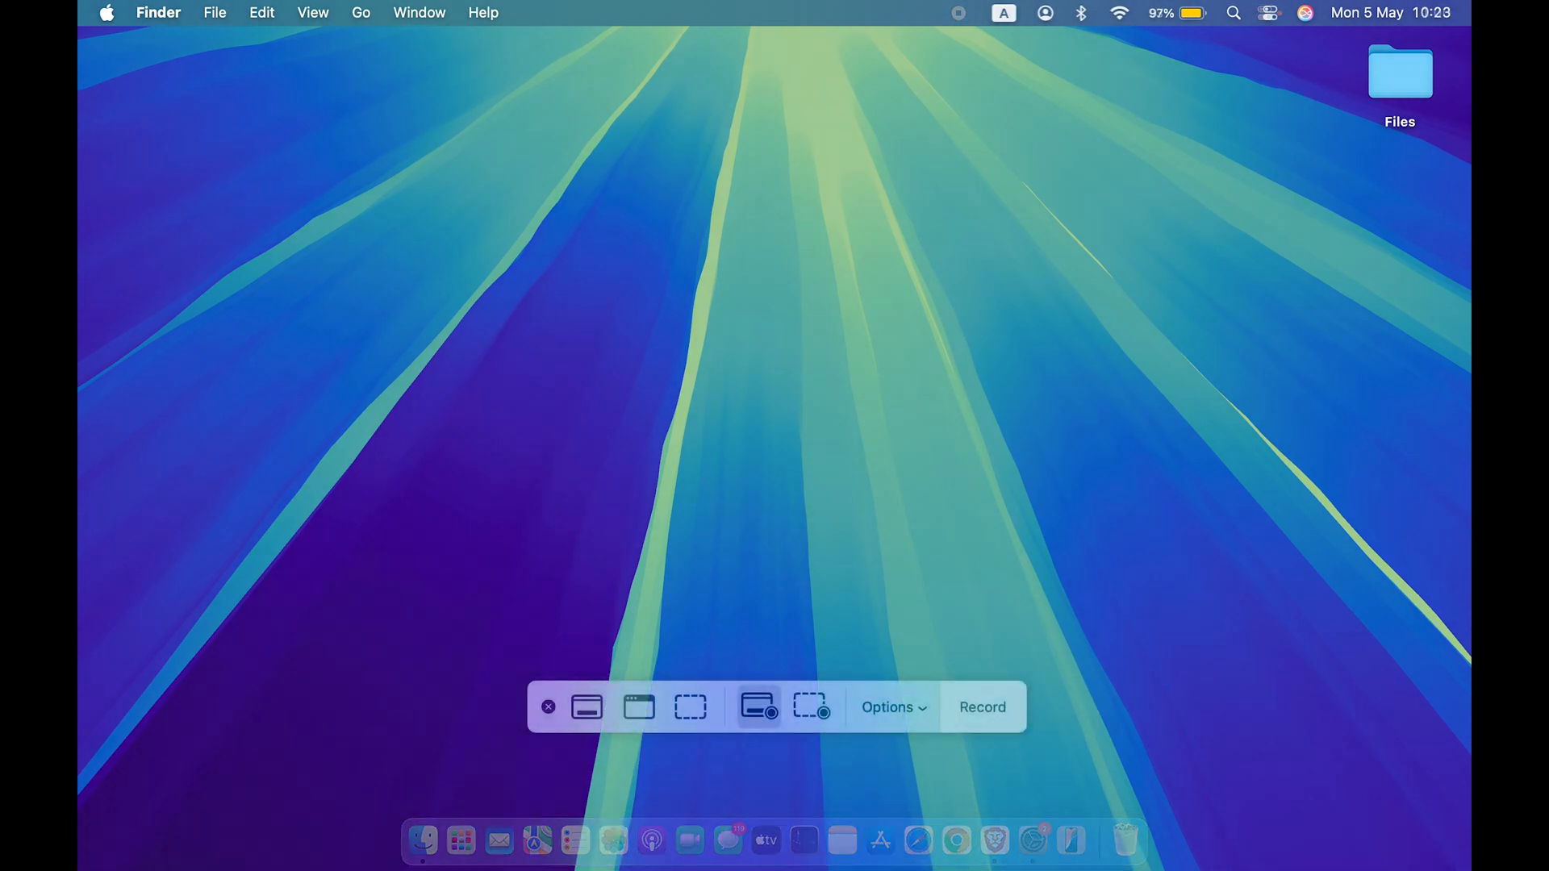
click(887, 707)
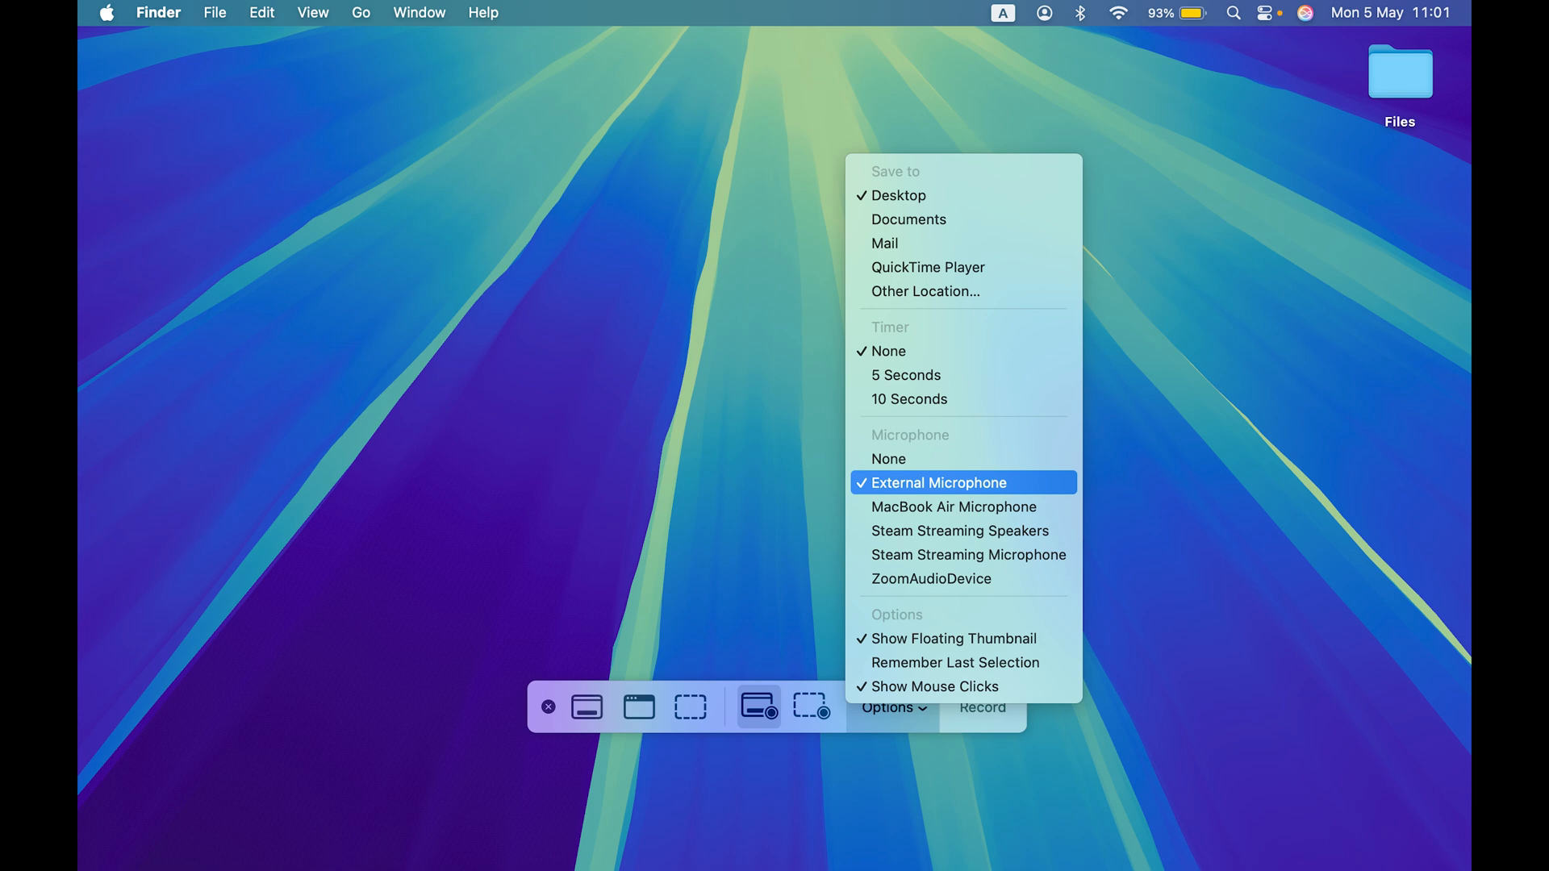
- Choose External Microphone for recording audio and dismiss the toolbar
click(983, 707)
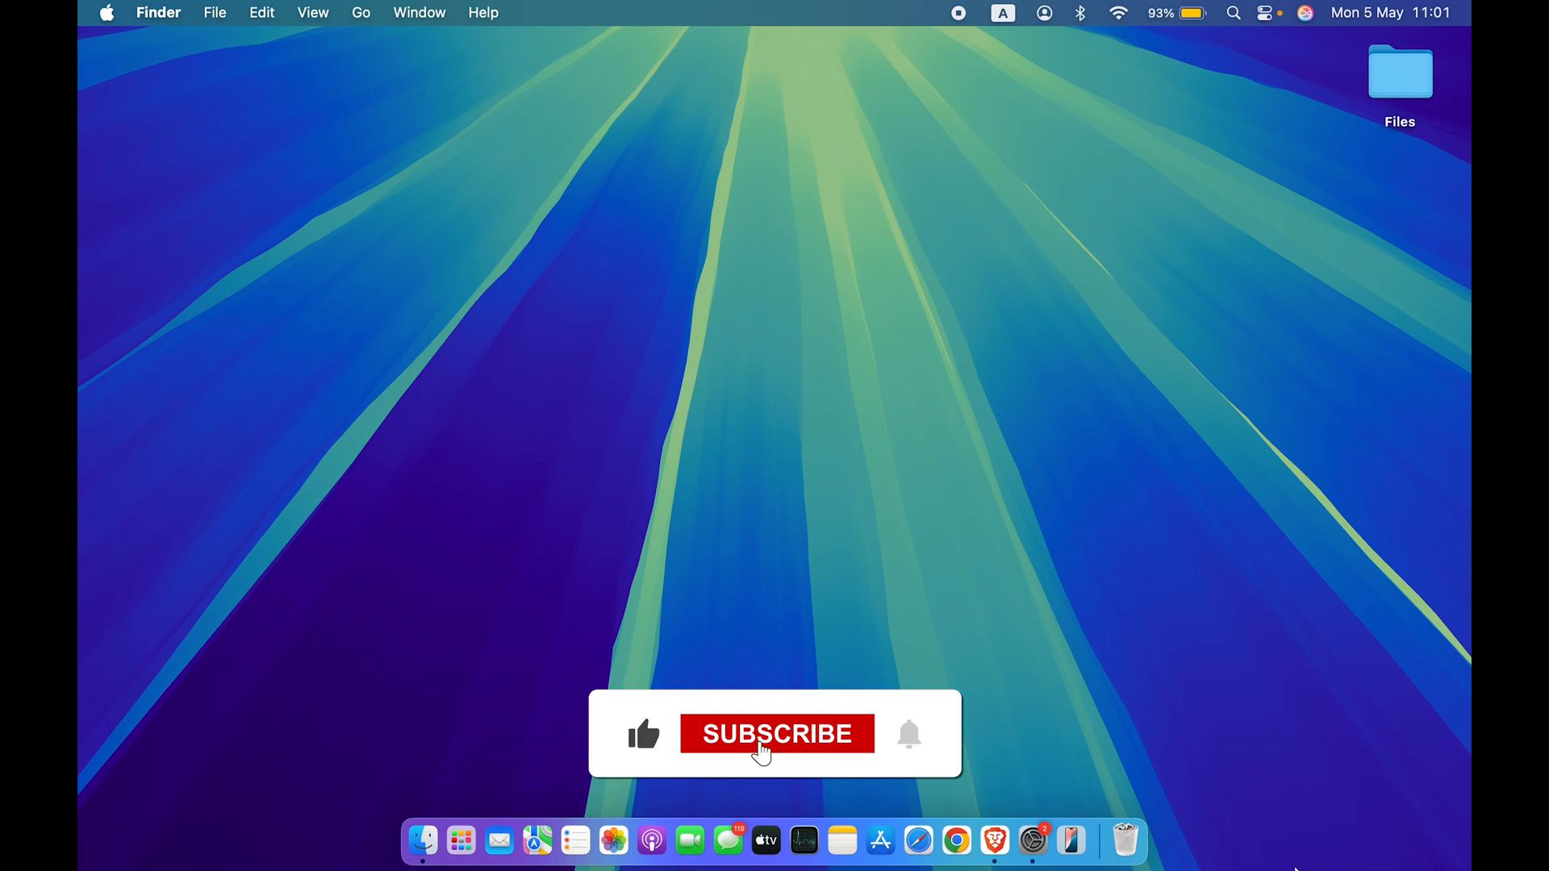
click(777, 732)
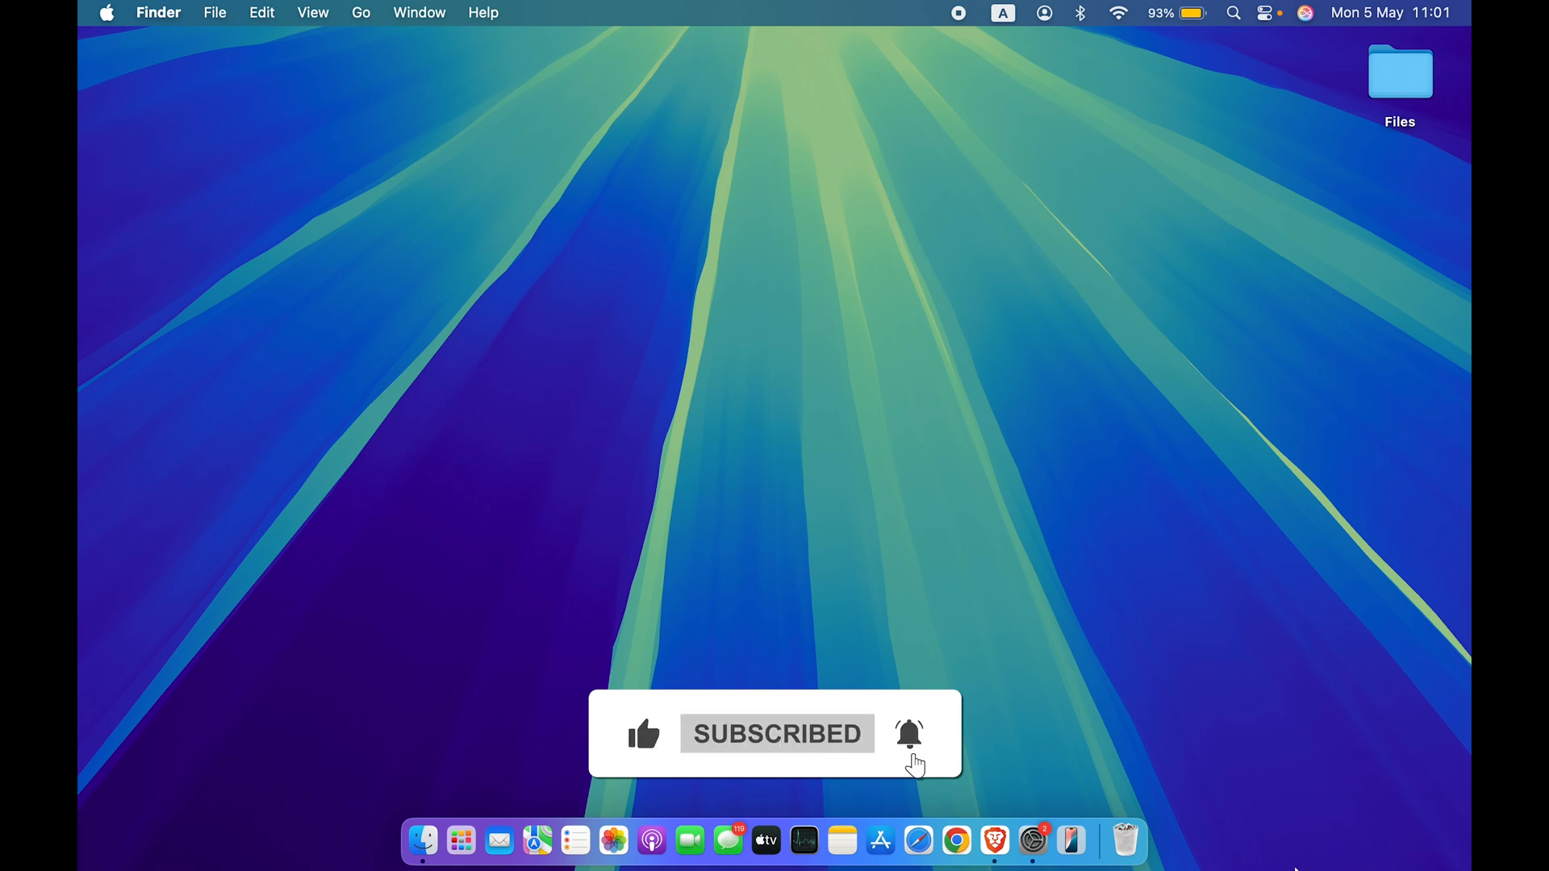